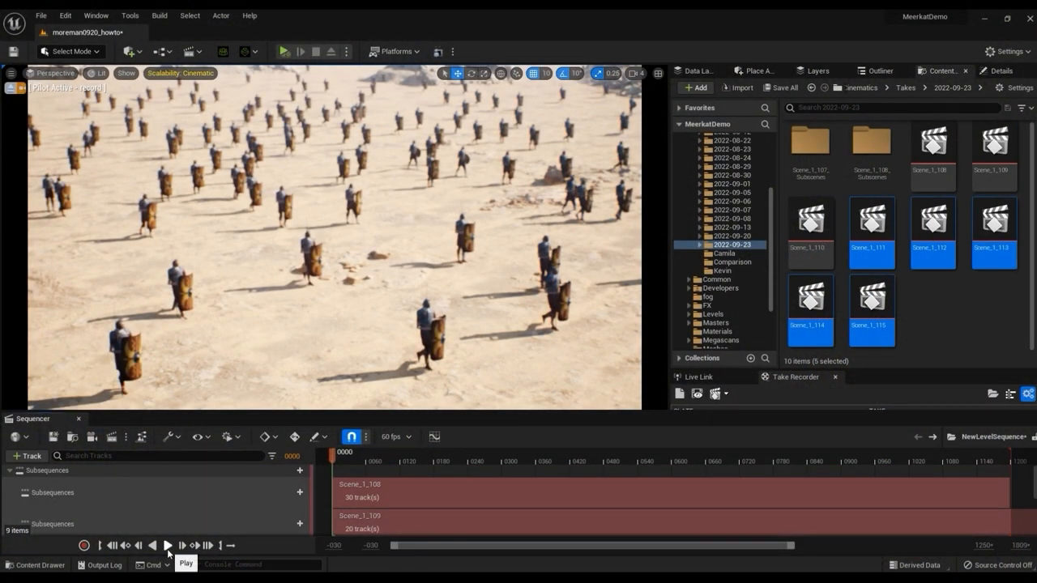
Step: Play back the soldiers level sequence from the Sequencer toolbar
{"action": "left_click", "coordinate": [167, 544]}
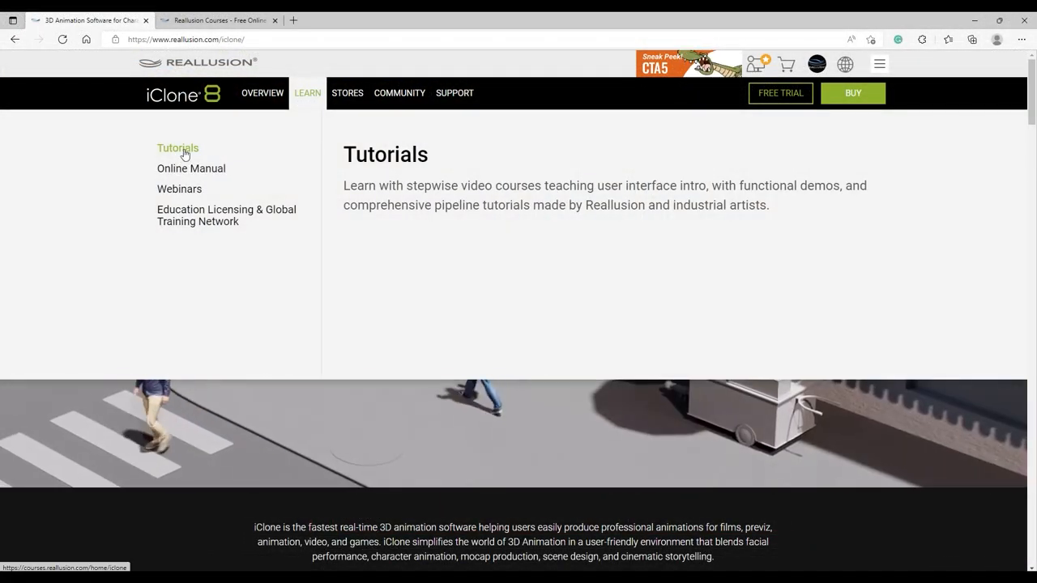
Step: Navigate Tutorials > iClone > Plug-in > Unreal Live Link courses
{"action": "left_click", "coordinate": [179, 149]}
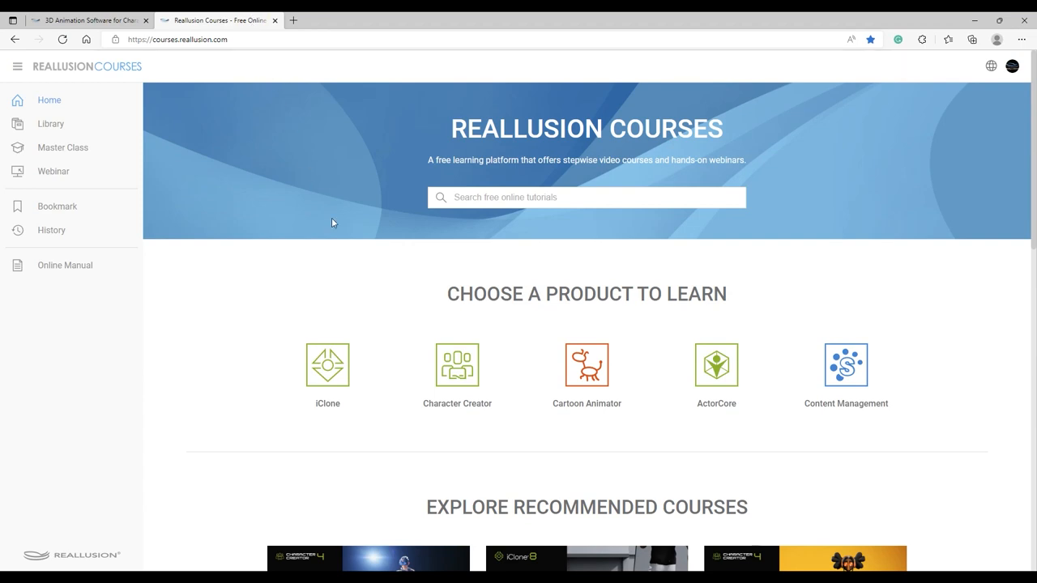
{"action": "left_click", "coordinate": [328, 364]}
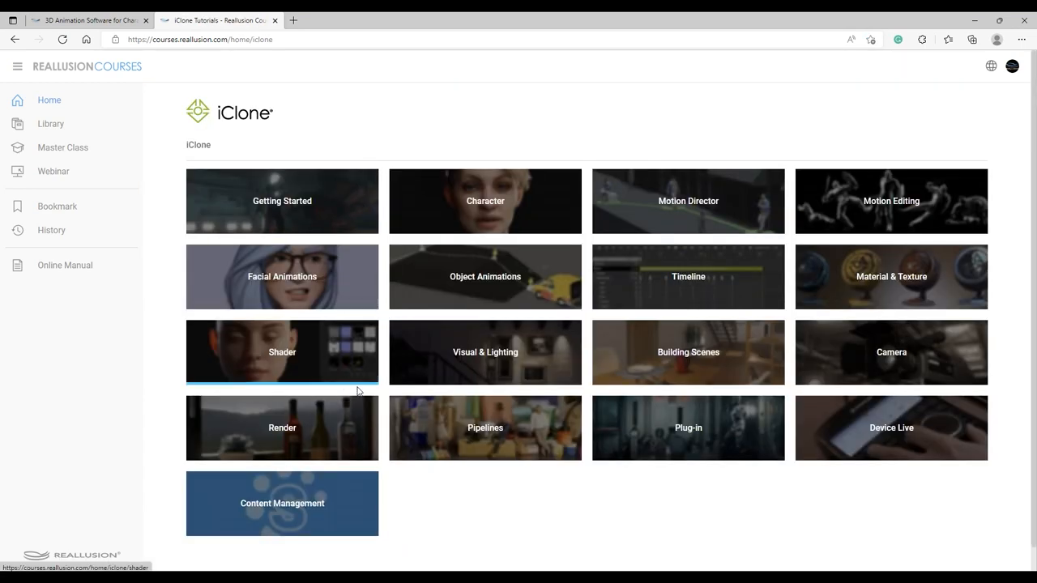
{"action": "left_click", "coordinate": [687, 427]}
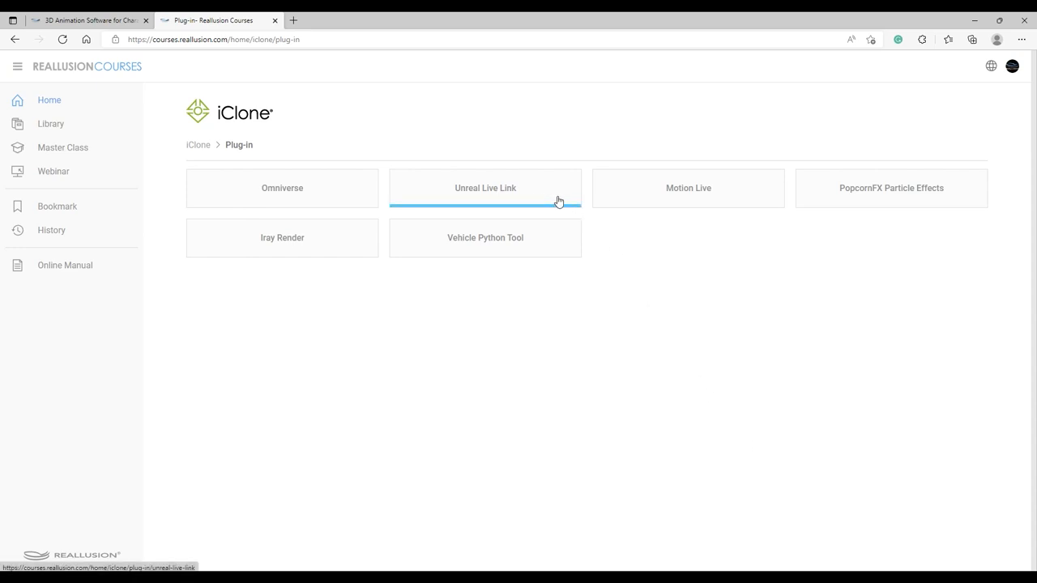
{"action": "left_click", "coordinate": [484, 188]}
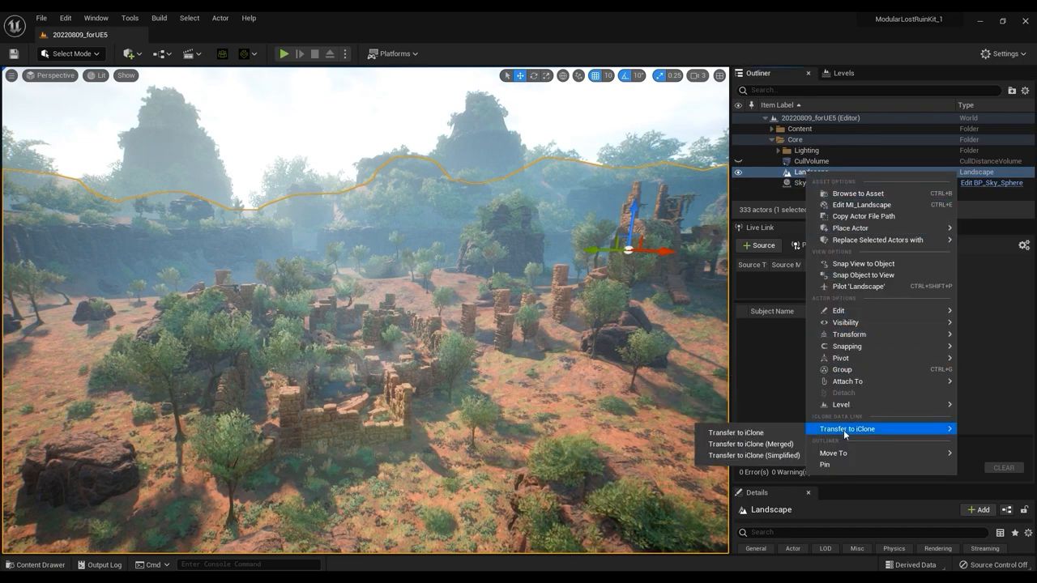
{"action": "mouse_move", "coordinate": [736, 431]}
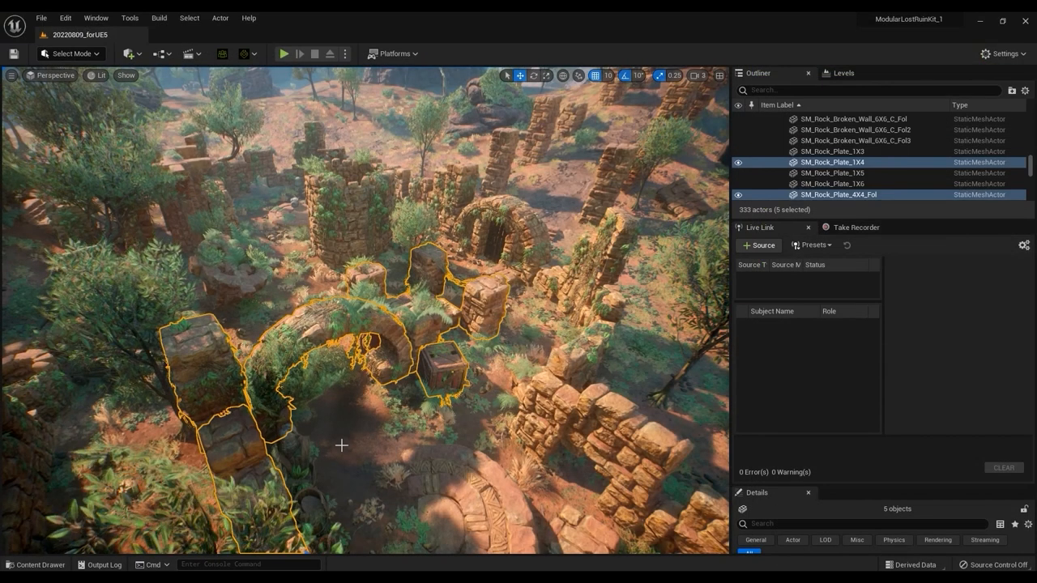
Step: Bring up the actions menu with Transfer to iClone for the selected rock wall meshes
{"action": "right_click", "coordinate": [340, 444]}
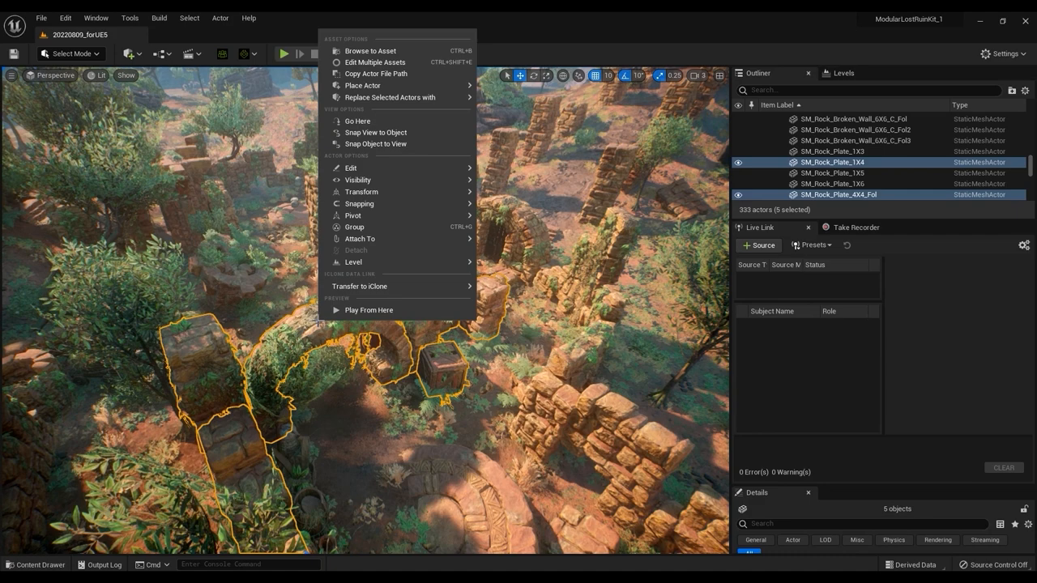
{"action": "mouse_move", "coordinate": [359, 285]}
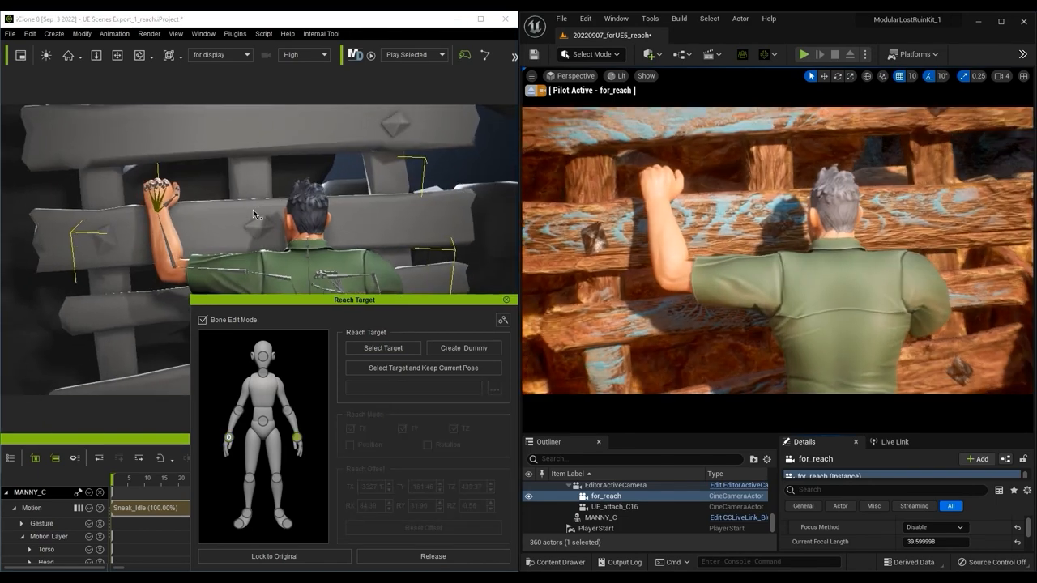
Step: Adjust the hand reach target on the wooden fence in the Reach Target panel
{"action": "left_click", "coordinate": [382, 347]}
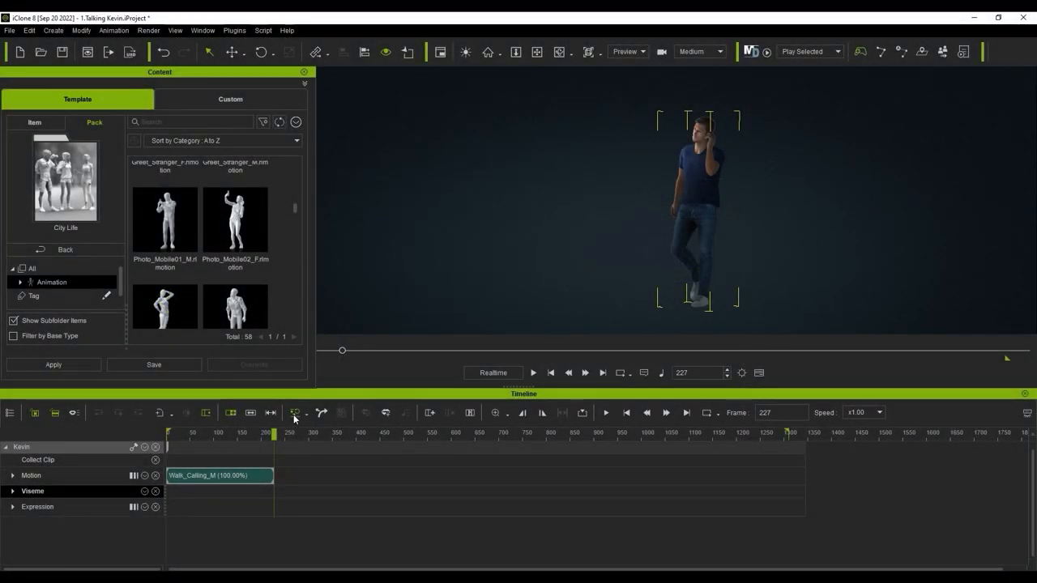
Step: Add the Photo_Mobile01 motion to Kevin and transfer his motion to Unreal via Live Link
{"action": "double_click", "coordinate": [165, 221]}
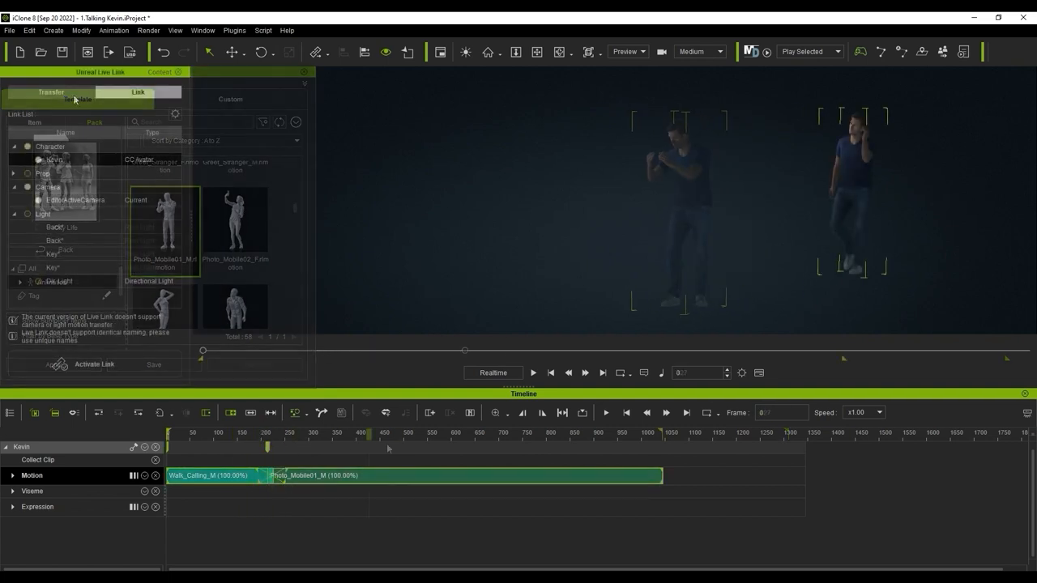
{"action": "left_click", "coordinate": [52, 90]}
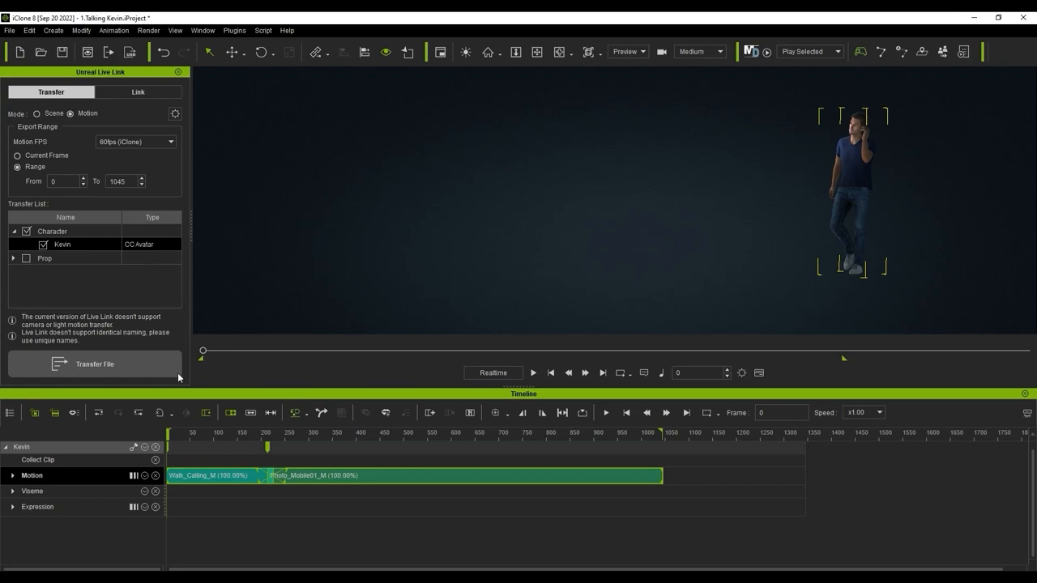
{"action": "left_click", "coordinate": [94, 362]}
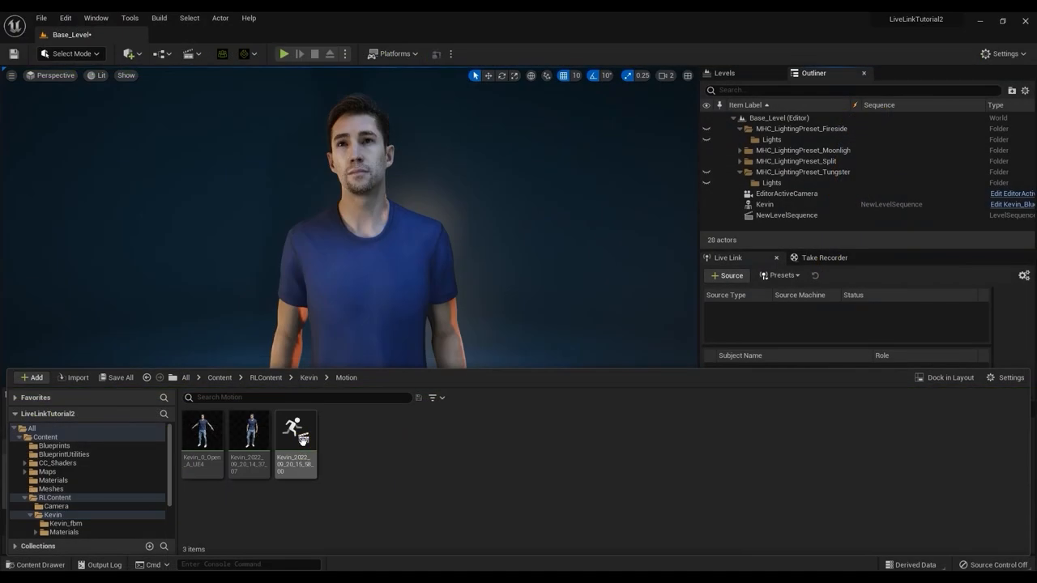
Step: Open the transferred motion asset in RLContent > Kevin > Motion
{"action": "double_click", "coordinate": [295, 428]}
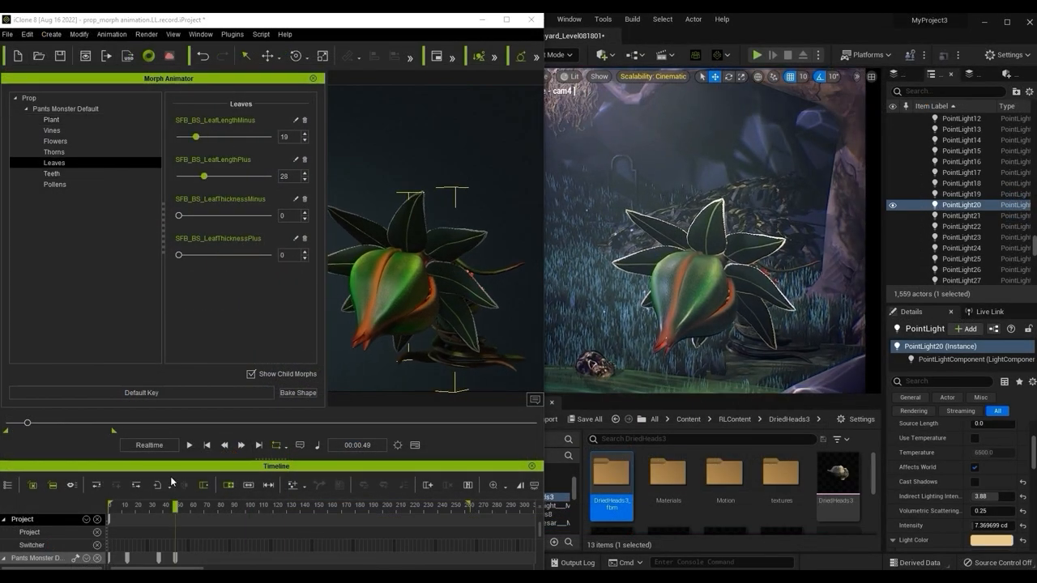
Step: Show the Pollens morph sliders in Morph Animator
{"action": "left_click", "coordinate": [55, 185]}
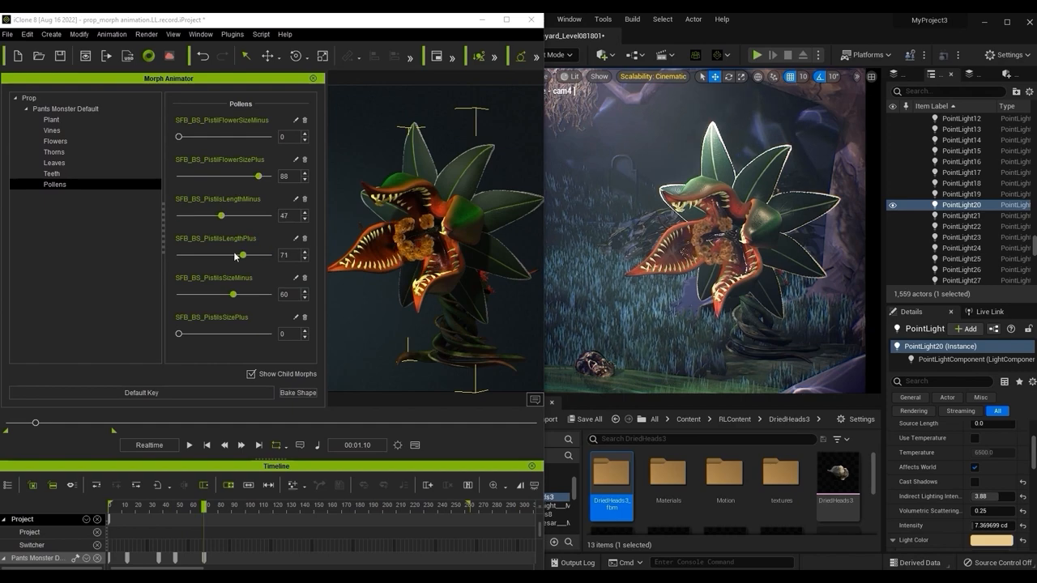